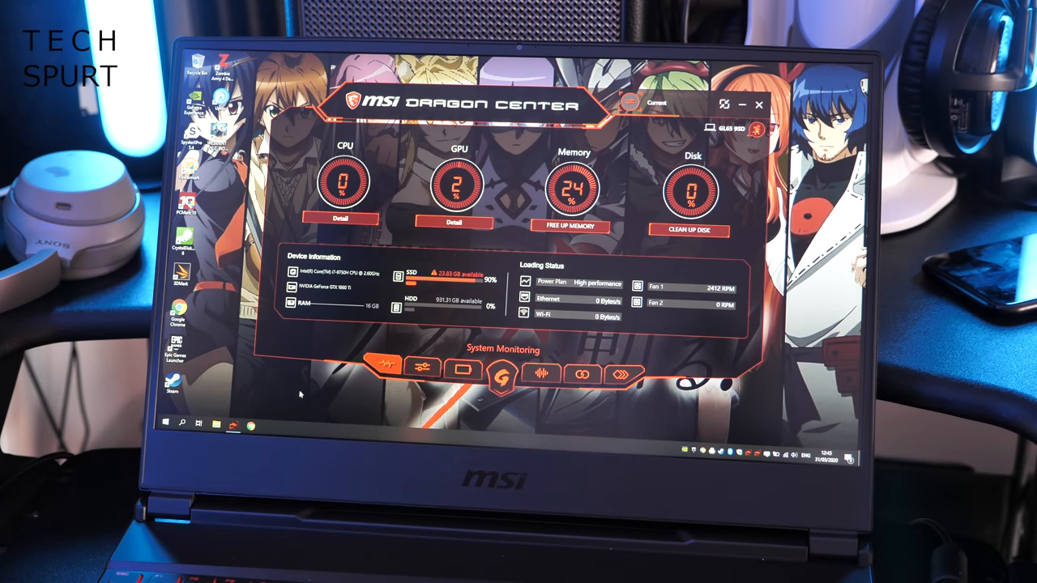
Step: On the System Tuner page, open the Turbo Mode settings showing 0 MHz clock offsets
{"action": "left_click", "coordinate": [339, 220]}
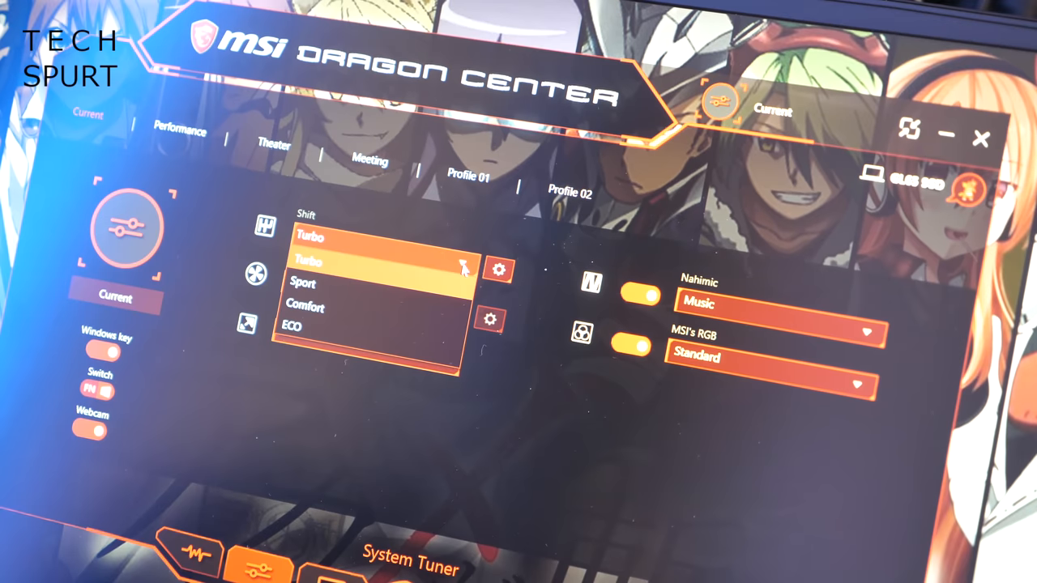
{"action": "left_click", "coordinate": [499, 271]}
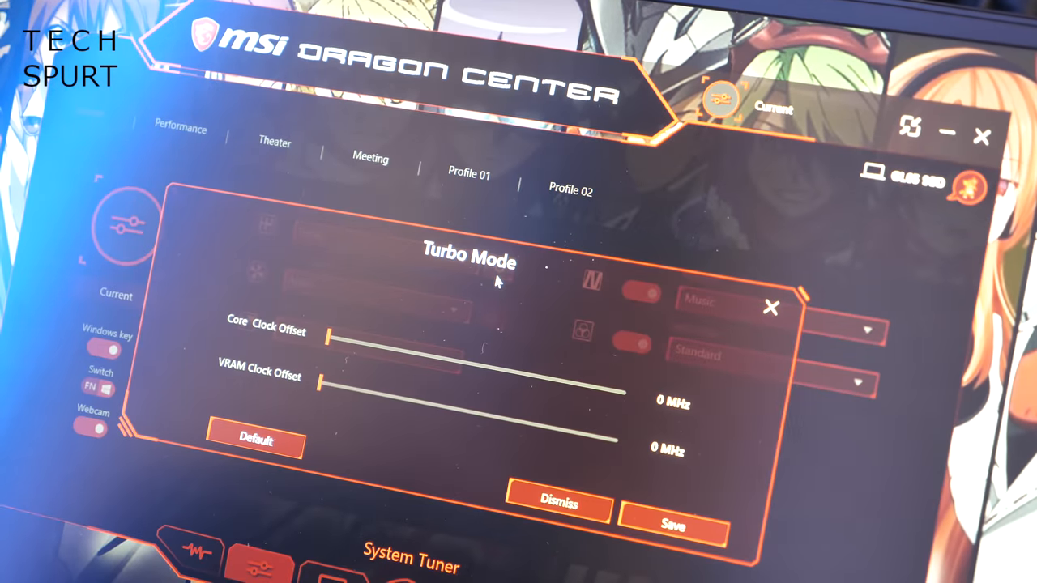